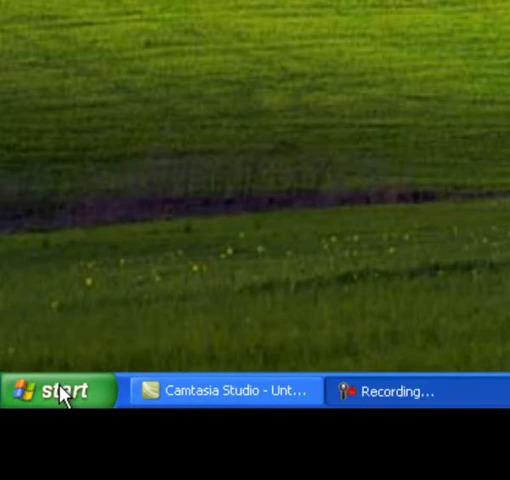
- Launch the License Utility from Start > Software Toolbox > TOP Server 5 > License
left_click(48, 390)
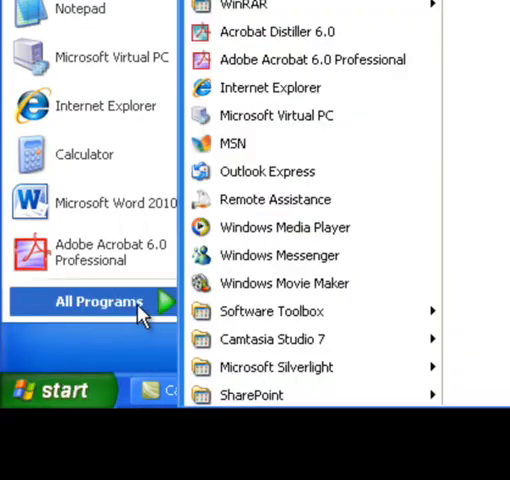
left_click(272, 312)
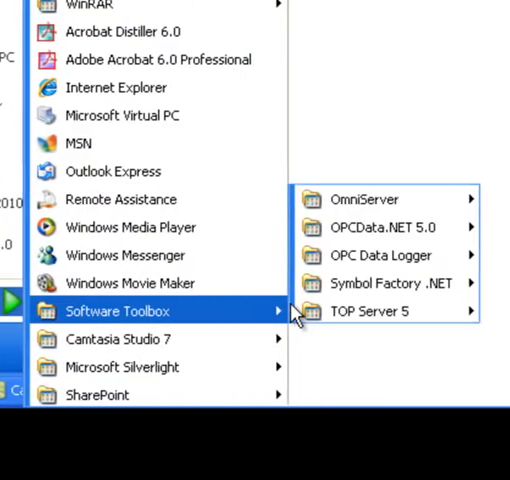
left_click(370, 312)
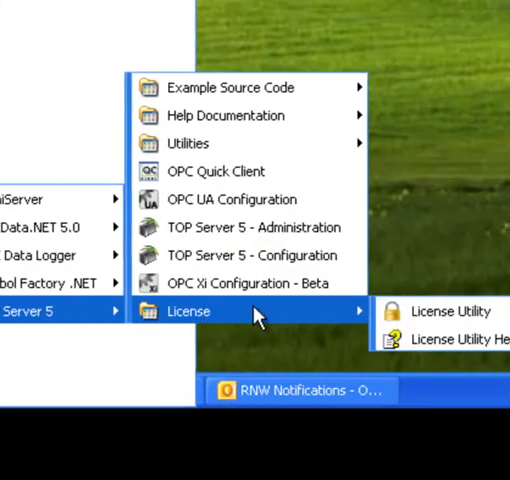
left_click(452, 312)
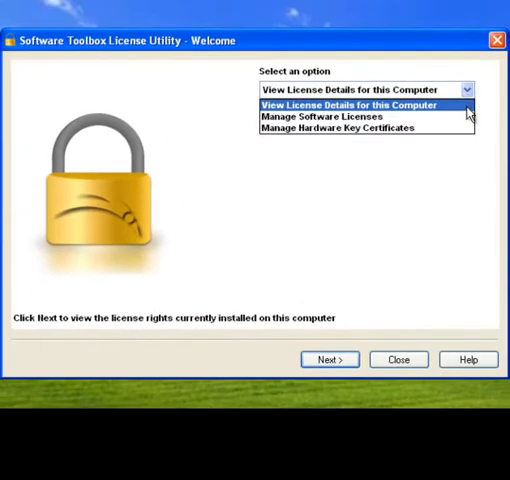
- Choose Manage Software Licenses, then Transfer a product activation, and continue
left_click(312, 116)
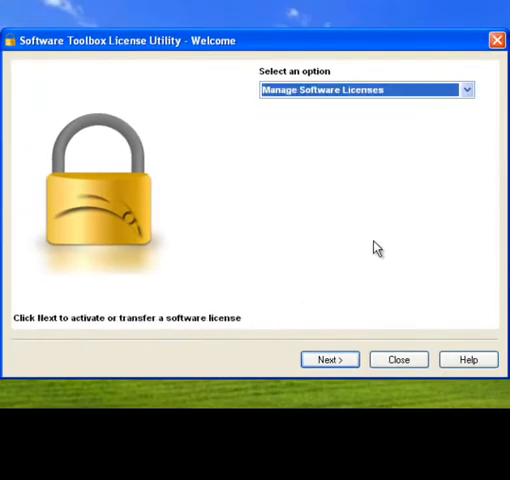
left_click(328, 360)
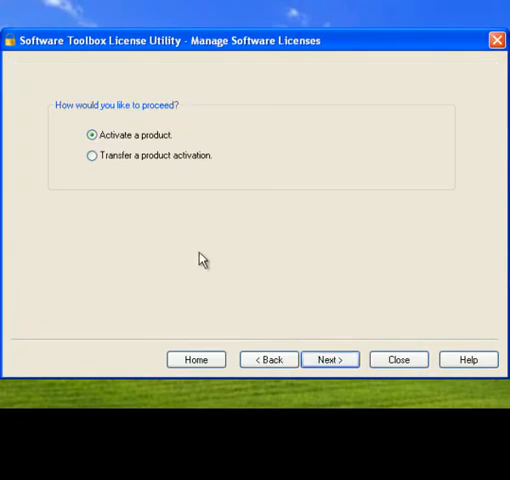
left_click(88, 156)
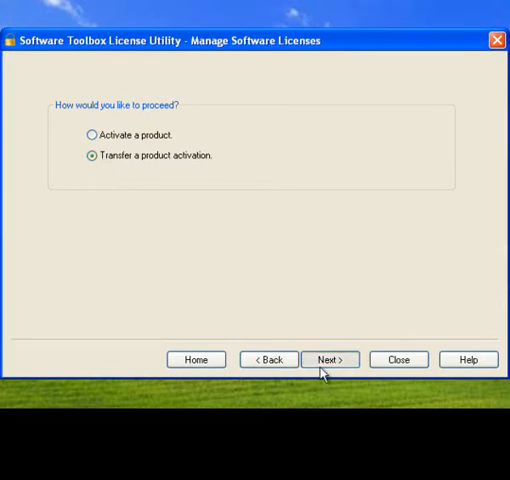
left_click(328, 360)
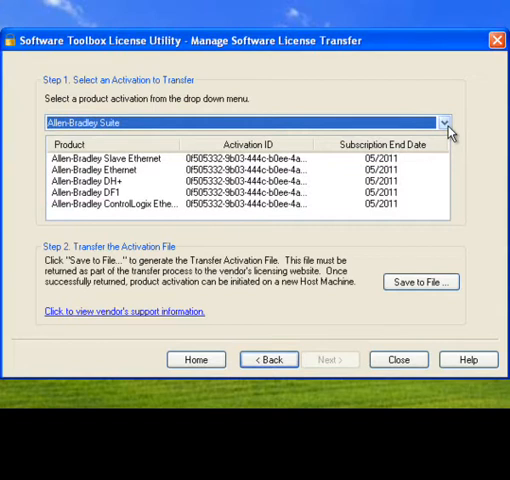
mouse_move(436, 282)
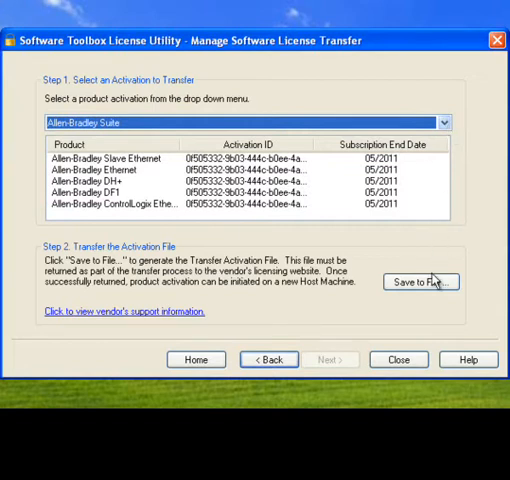
- Save the transfer to file, accepting the Allen-Bradley Suite deactivation and subscription warnings
left_click(420, 280)
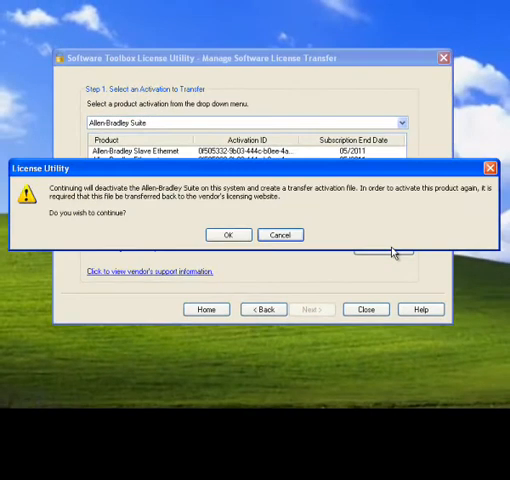
mouse_move(384, 252)
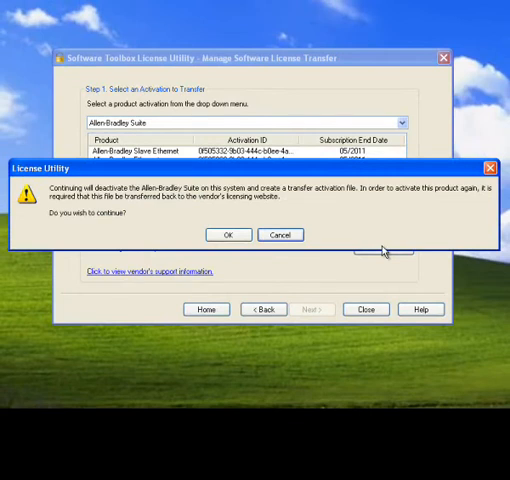
mouse_move(372, 248)
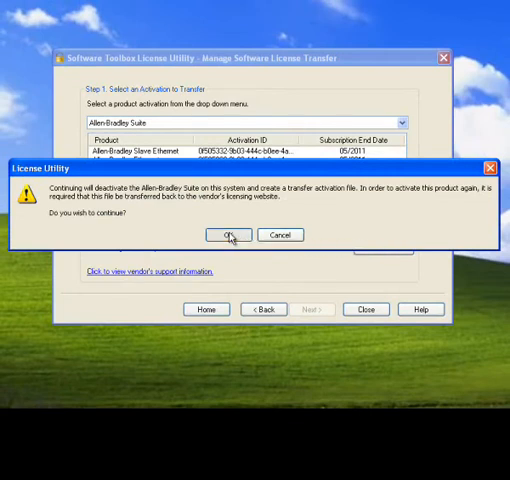
left_click(228, 234)
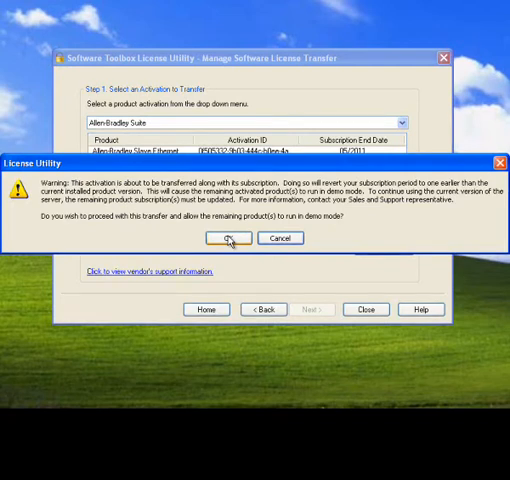
left_click(228, 238)
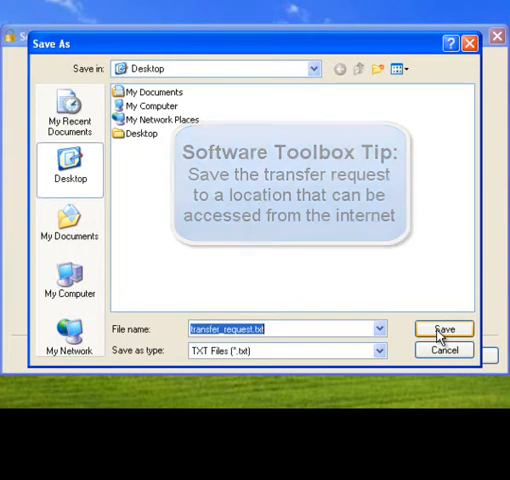
- Save transfer_request.txt to the Desktop
left_click(444, 328)
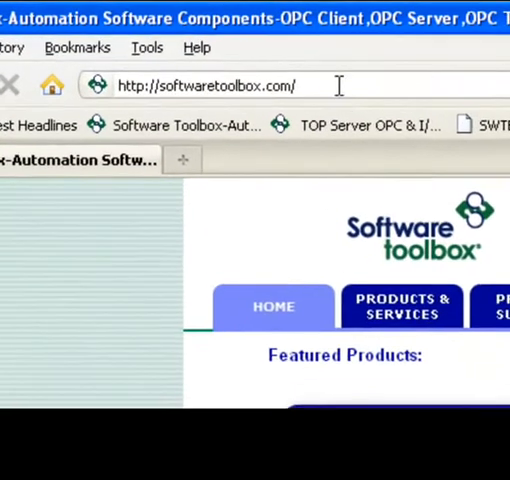
- Go to registration.softwaretoolbox.com and begin the TOP Server V5 license transfer process
type("registration.s")
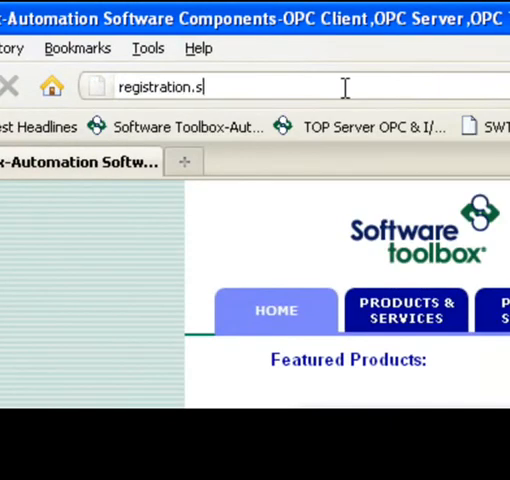
type("oftwaretoolbox.")
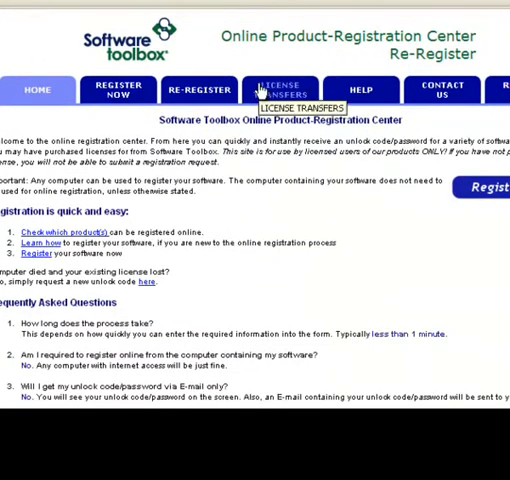
left_click(280, 84)
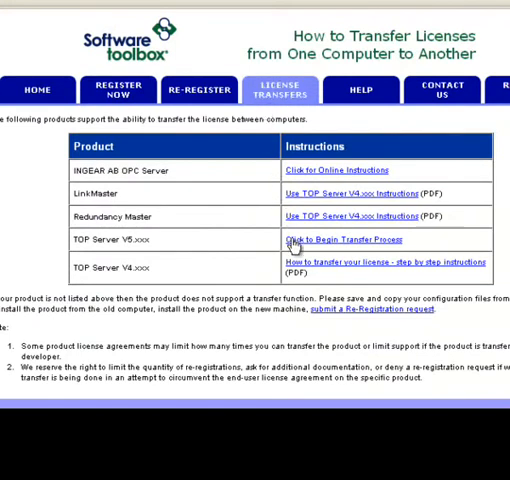
left_click(336, 240)
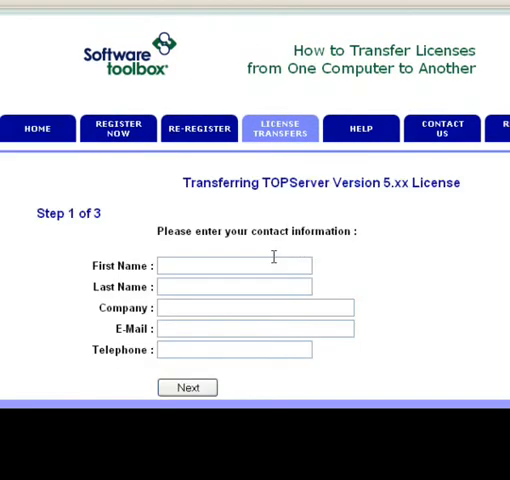
- Enter contact details with company ABC Inc, e-mail joe and phone 704-555-123, then continue
left_click(234, 264)
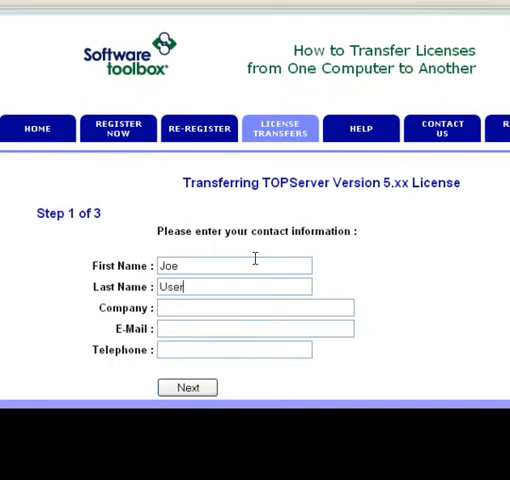
type("ABC Inc")
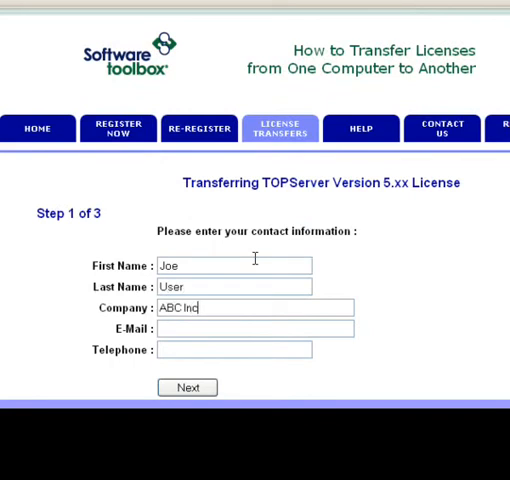
type("joe.user@abc")
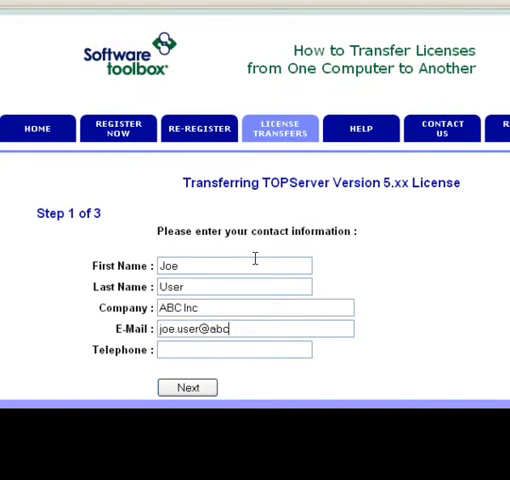
type("704-")
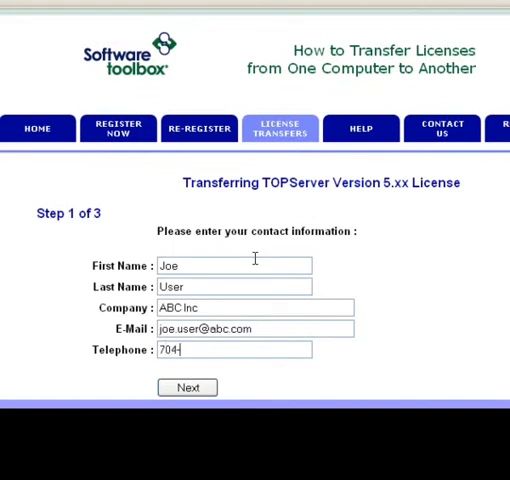
type("555-1234")
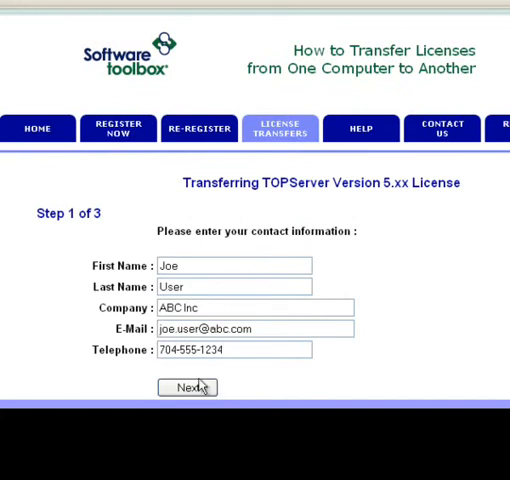
left_click(186, 388)
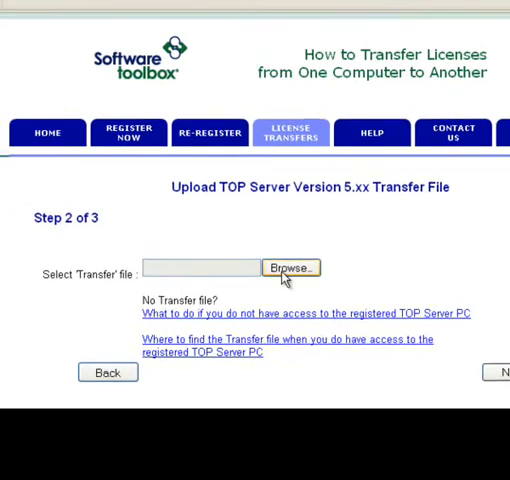
- Upload transfer_request.txt from the Desktop and continue to verification
left_click(290, 268)
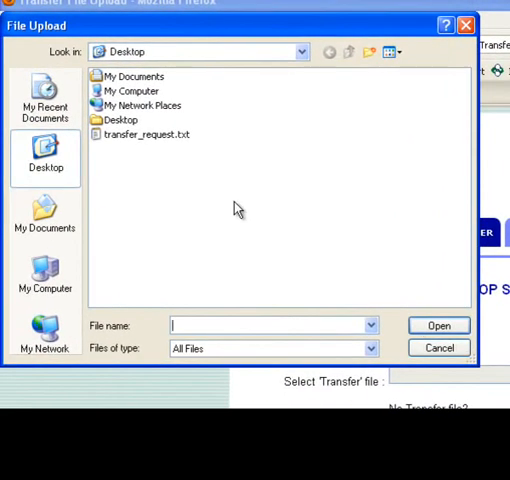
left_click(148, 136)
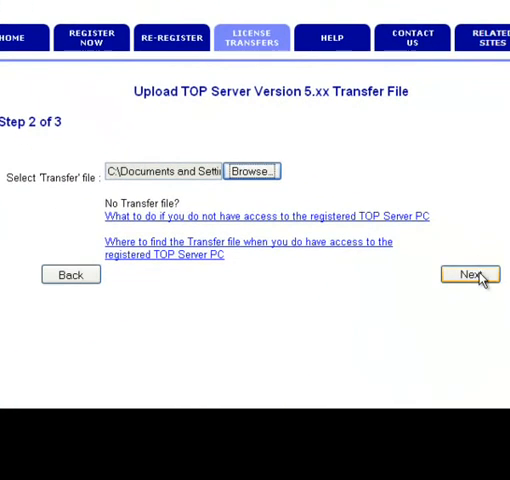
left_click(468, 274)
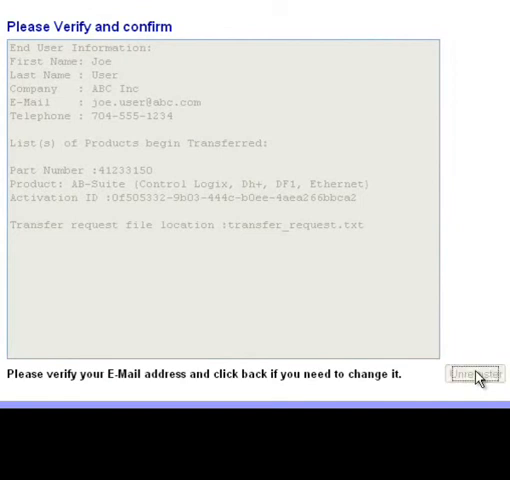
- Confirm the transfer details to complete the license return
left_click(468, 374)
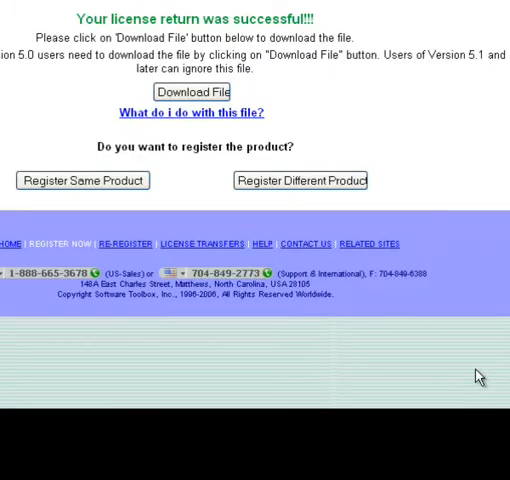